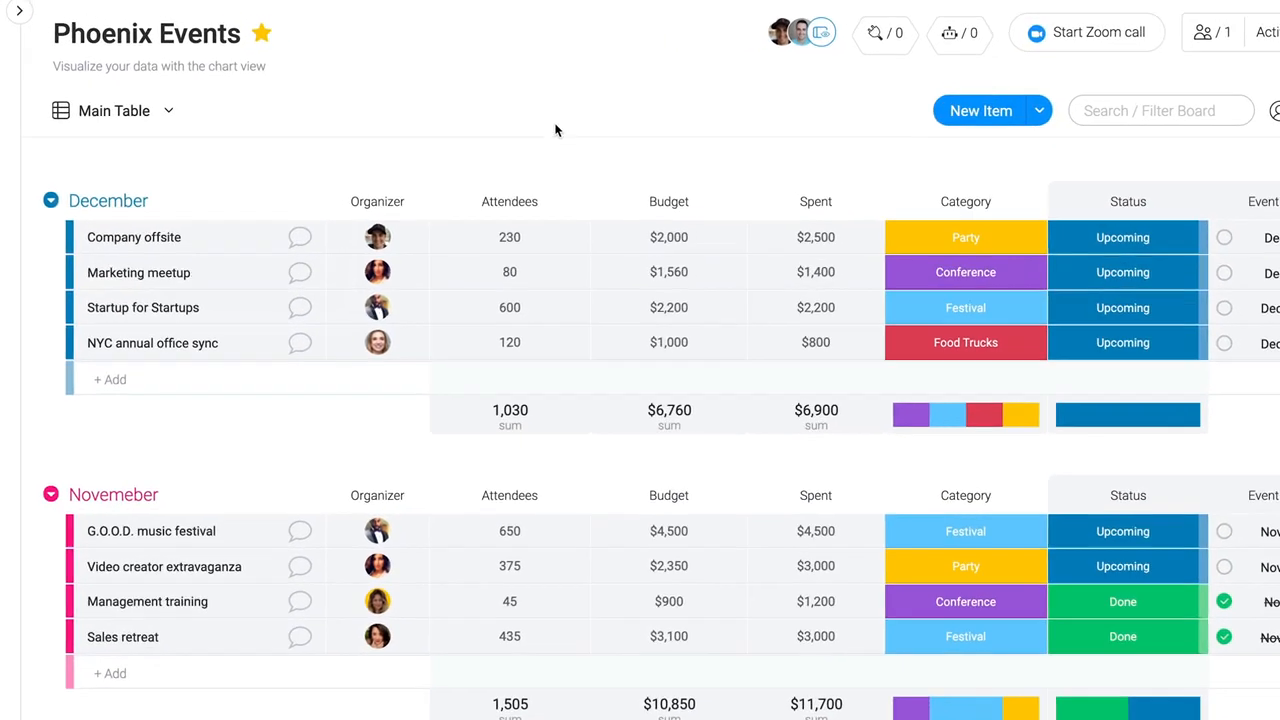
# Step: Bring up the chart type choices for the Phoenix Events category chart
pyautogui.click(168, 110)
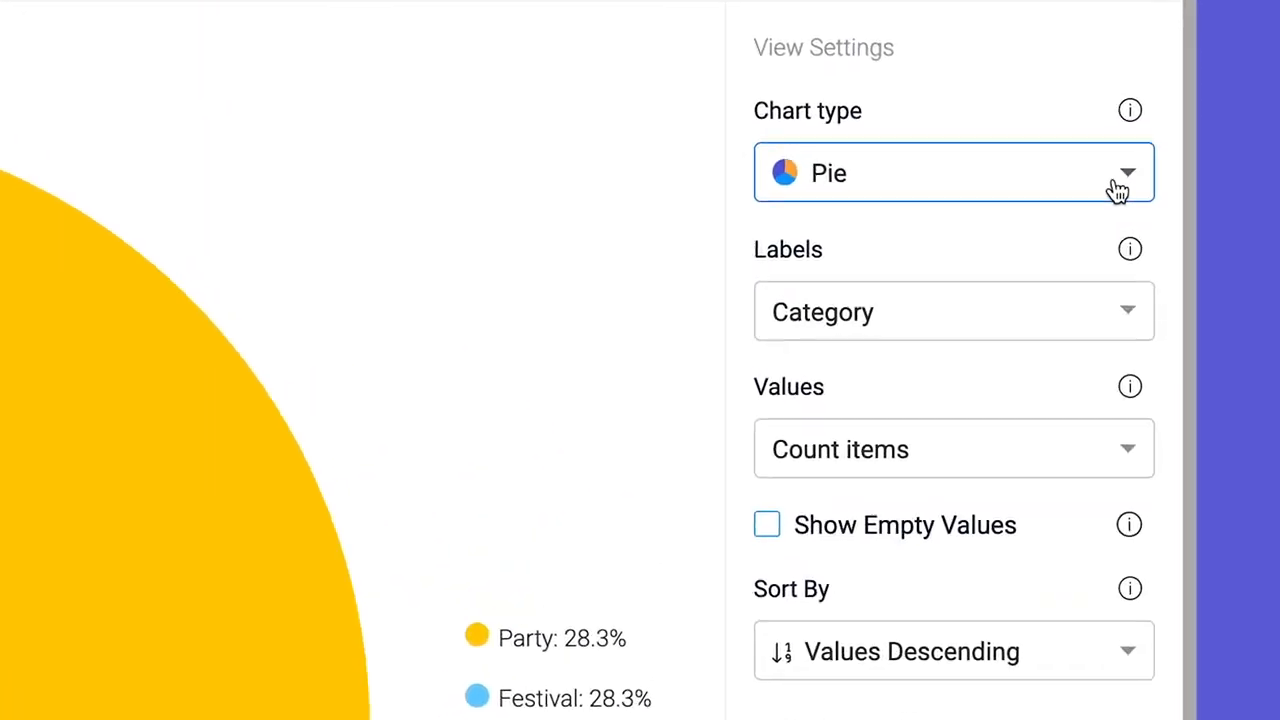
pyautogui.click(1128, 172)
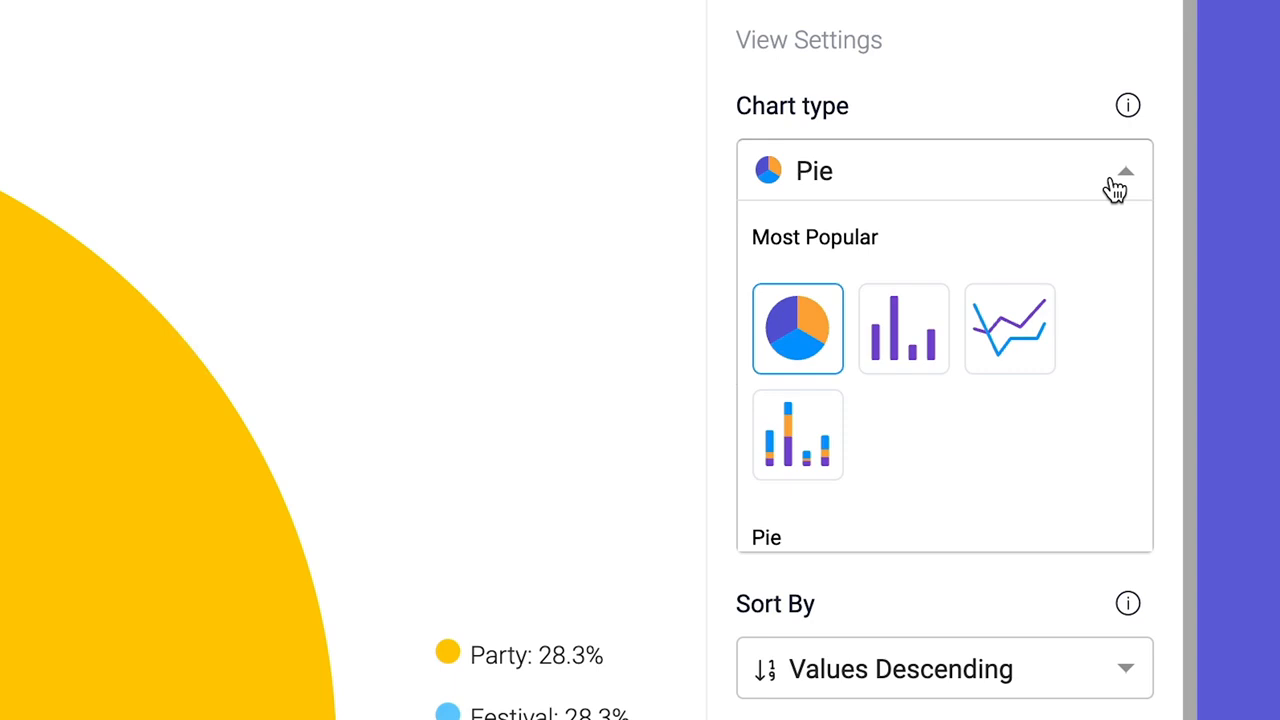
pyautogui.moveTo(952, 384)
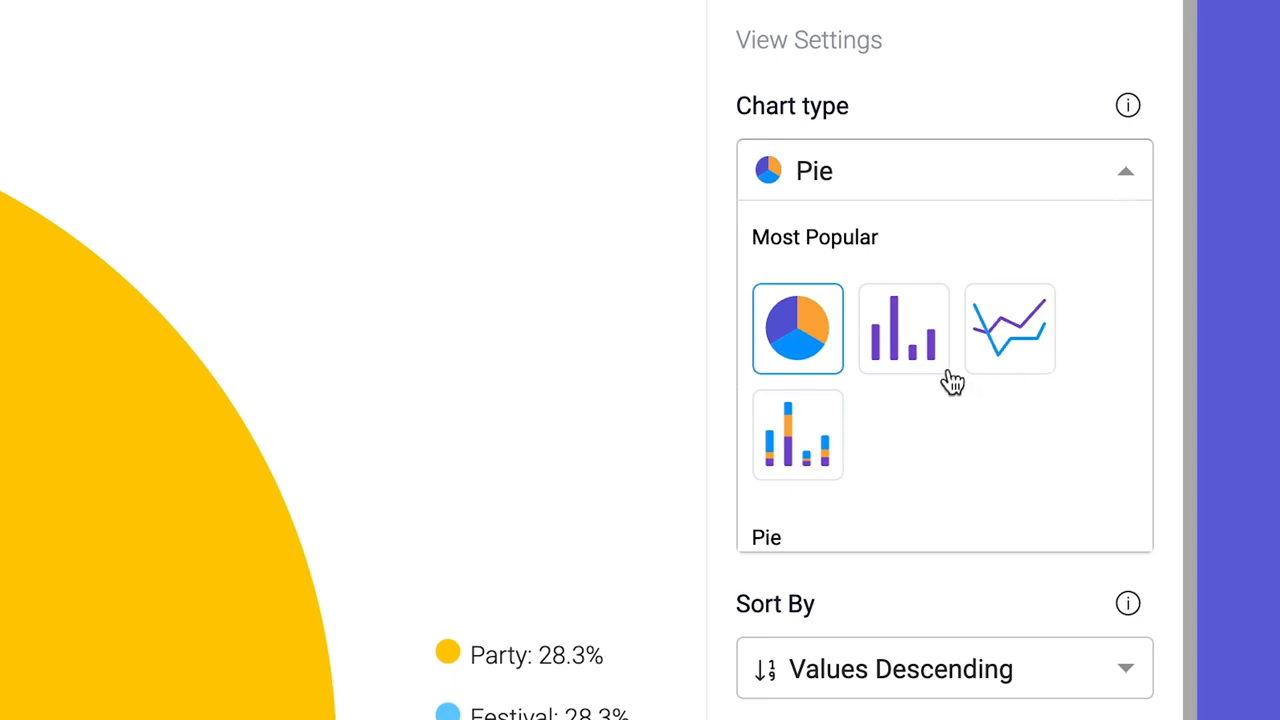
# Step: Make it a bar chart of Budget and Spent by Event date grouped by month
pyautogui.click(902, 328)
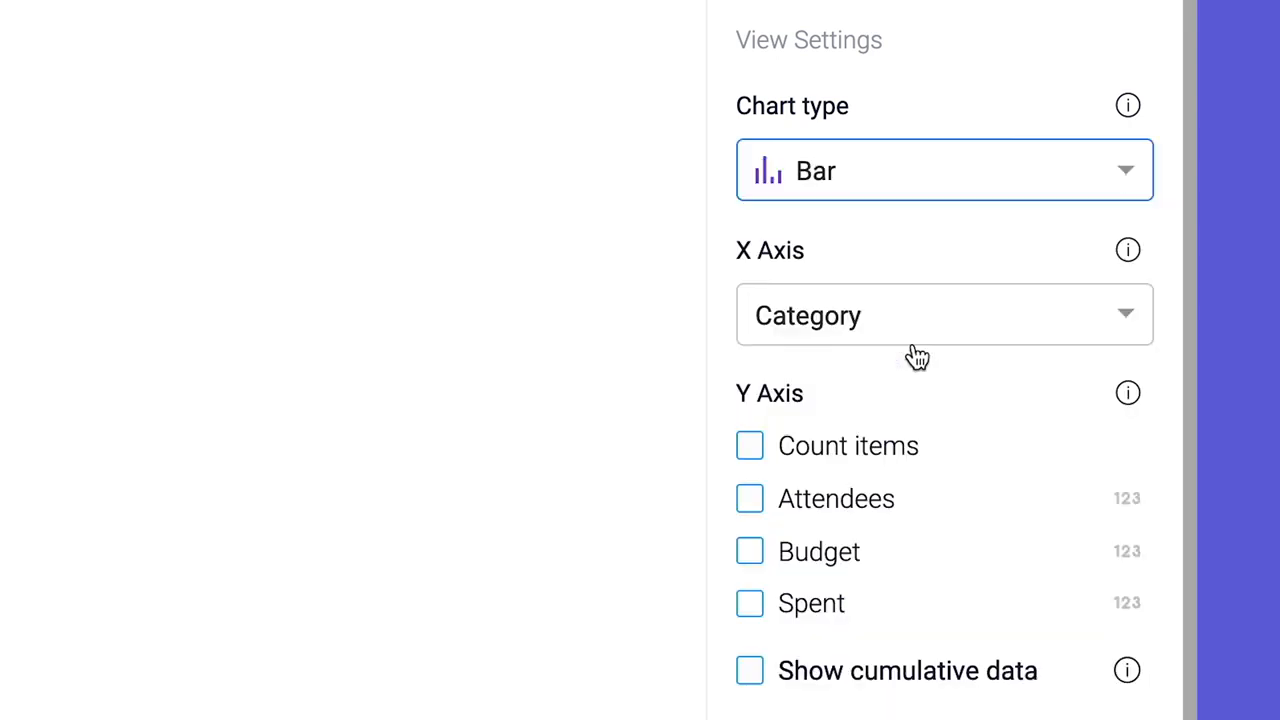
pyautogui.click(944, 316)
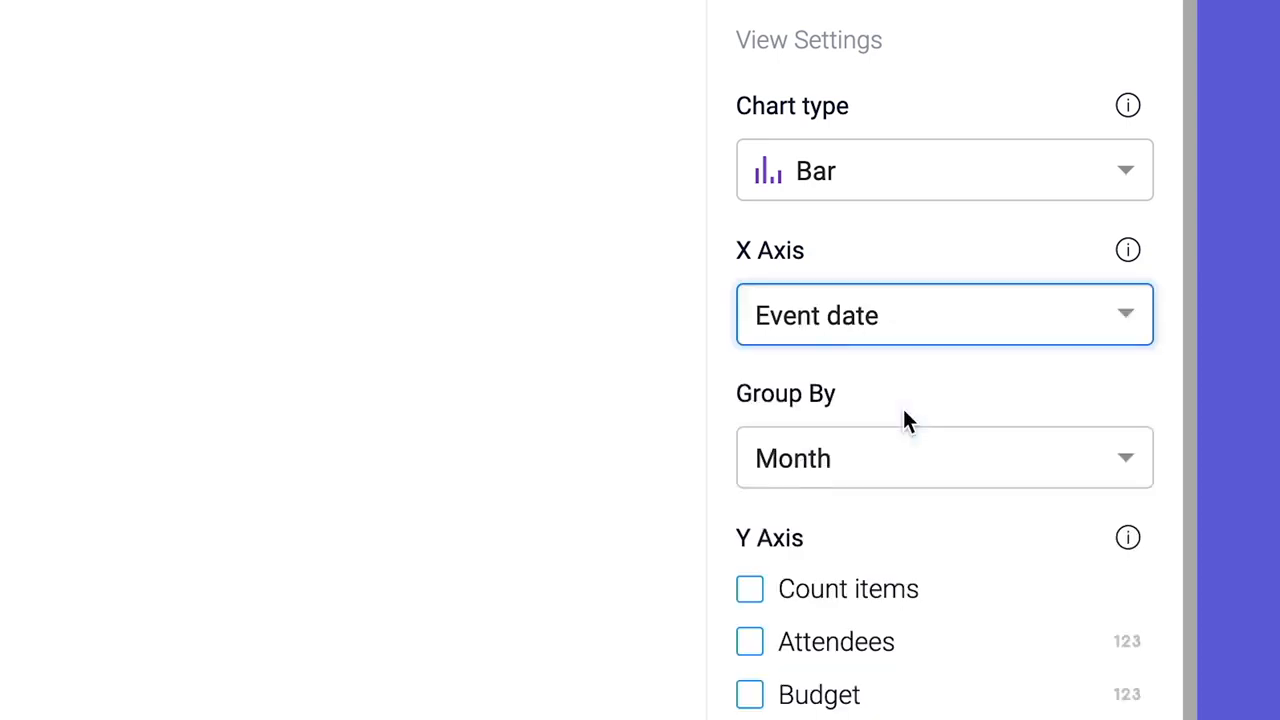
pyautogui.moveTo(856, 470)
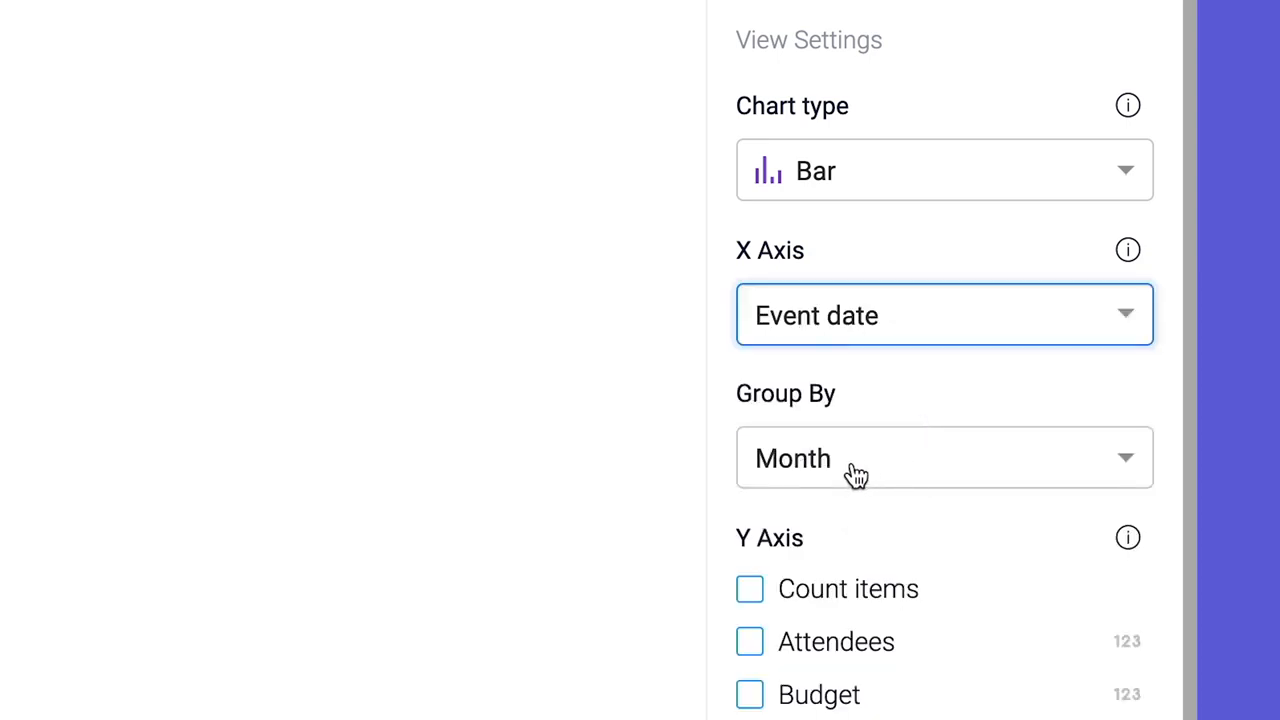
pyautogui.moveTo(856, 470)
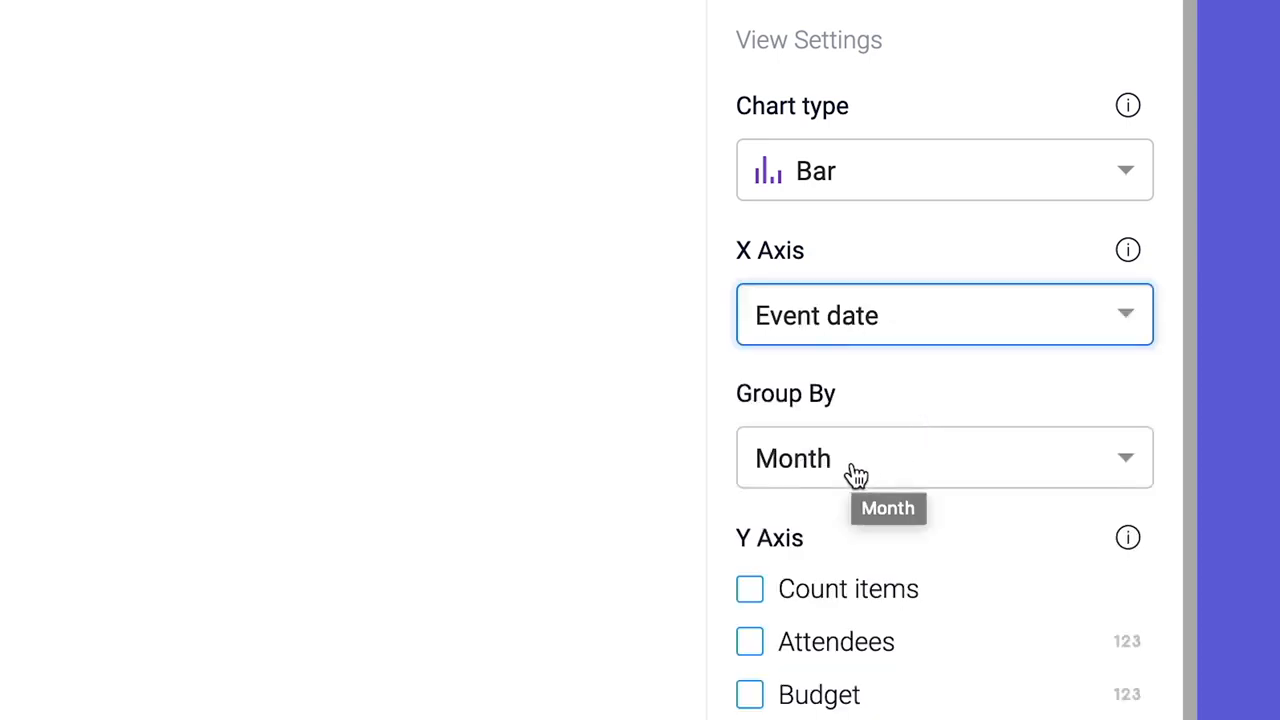
pyautogui.scroll(-3)
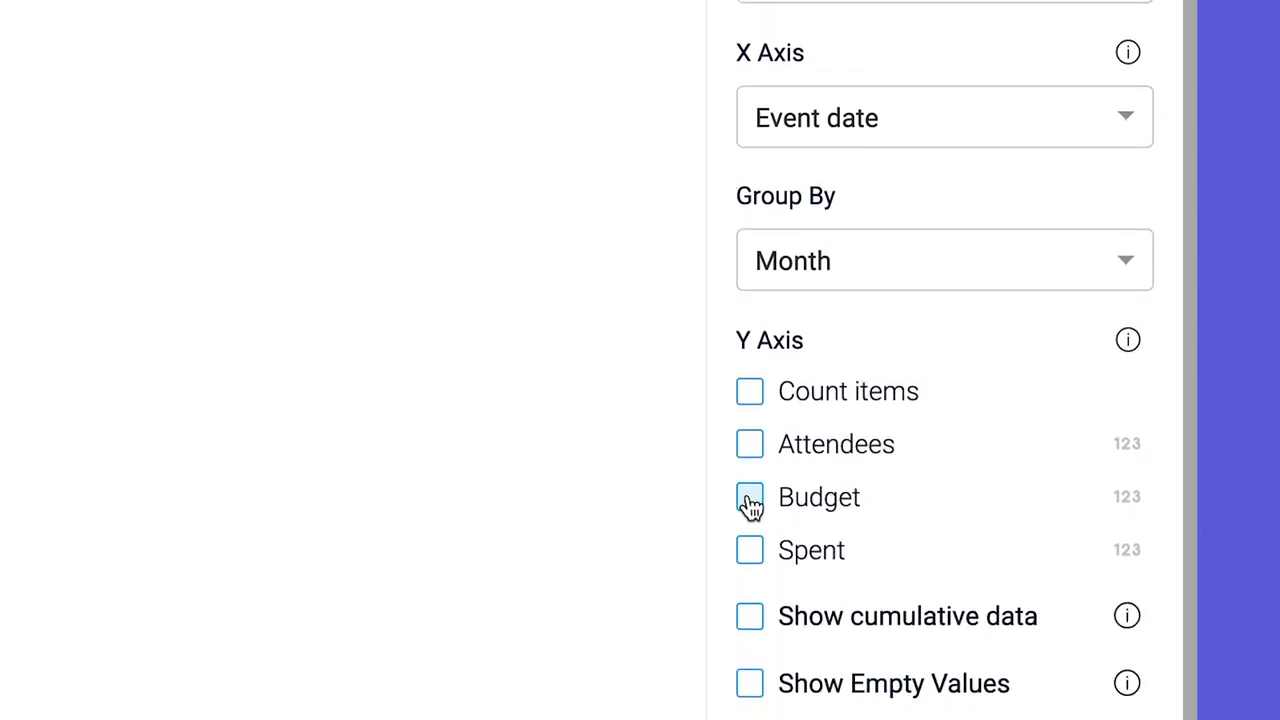
pyautogui.click(748, 496)
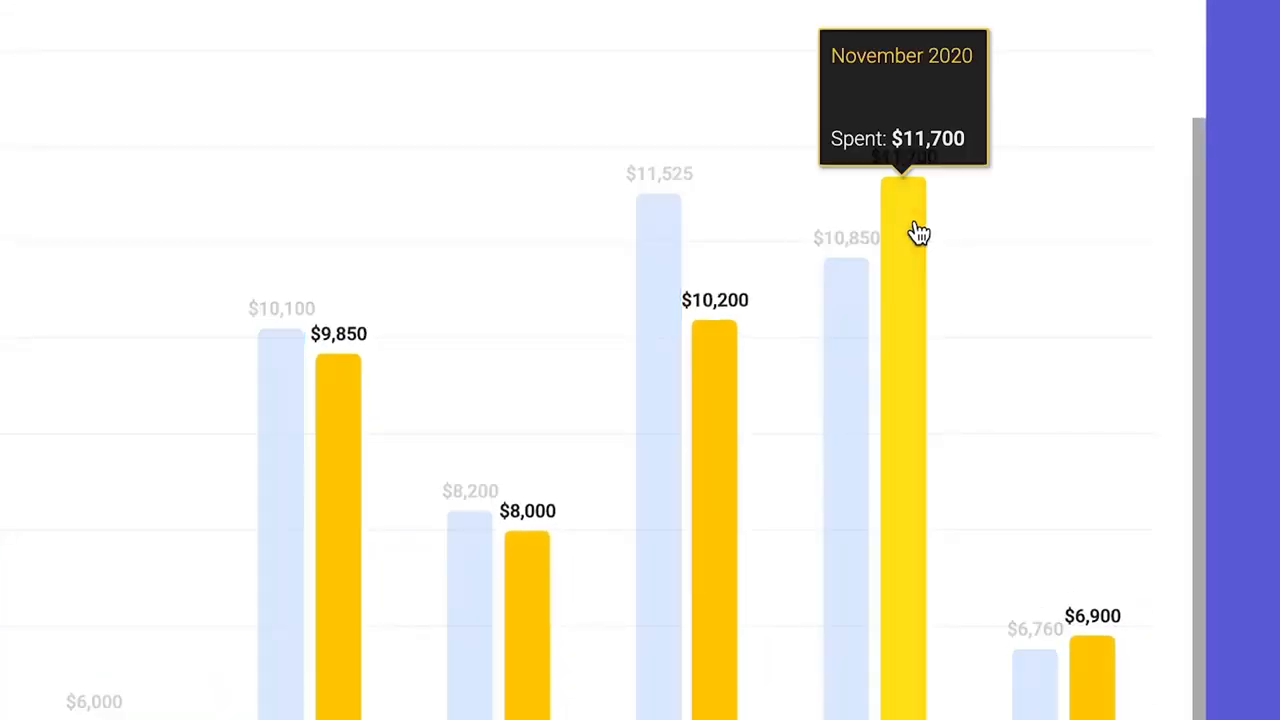
pyautogui.moveTo(660, 204)
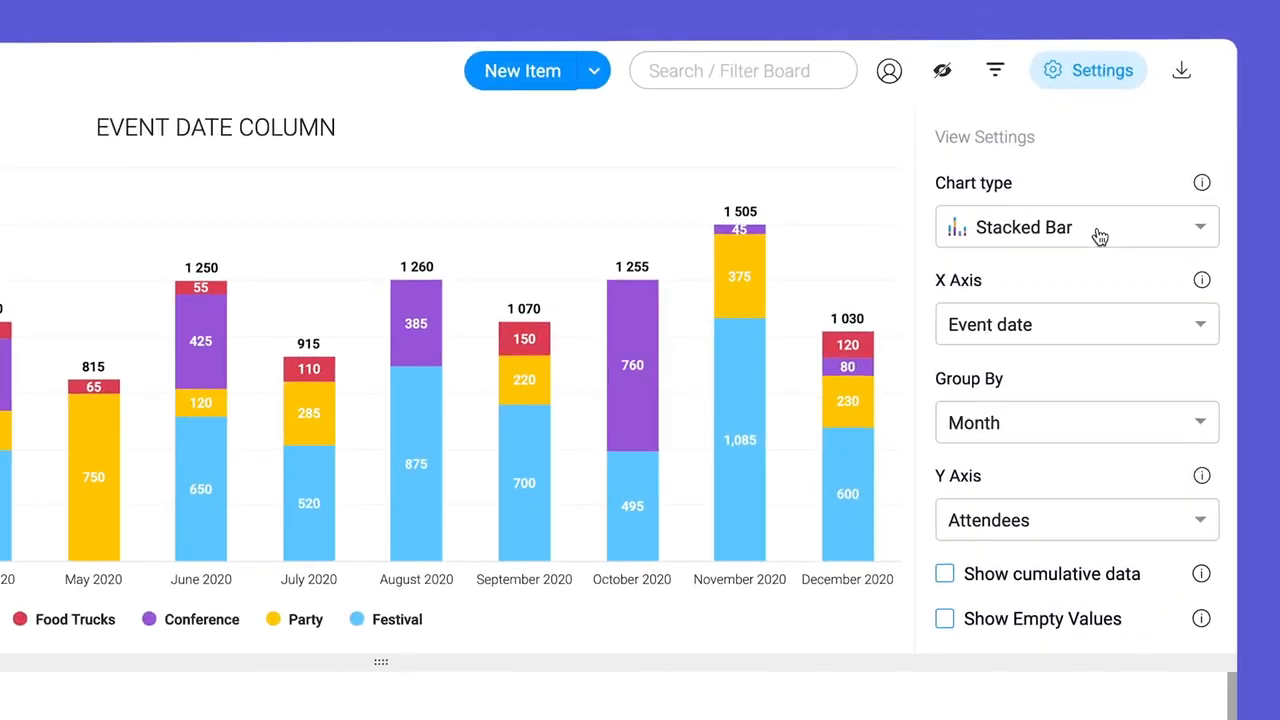
# Step: Scroll the View Settings toward the Y Axis options for the stacked bar chart
pyautogui.scroll(-3)
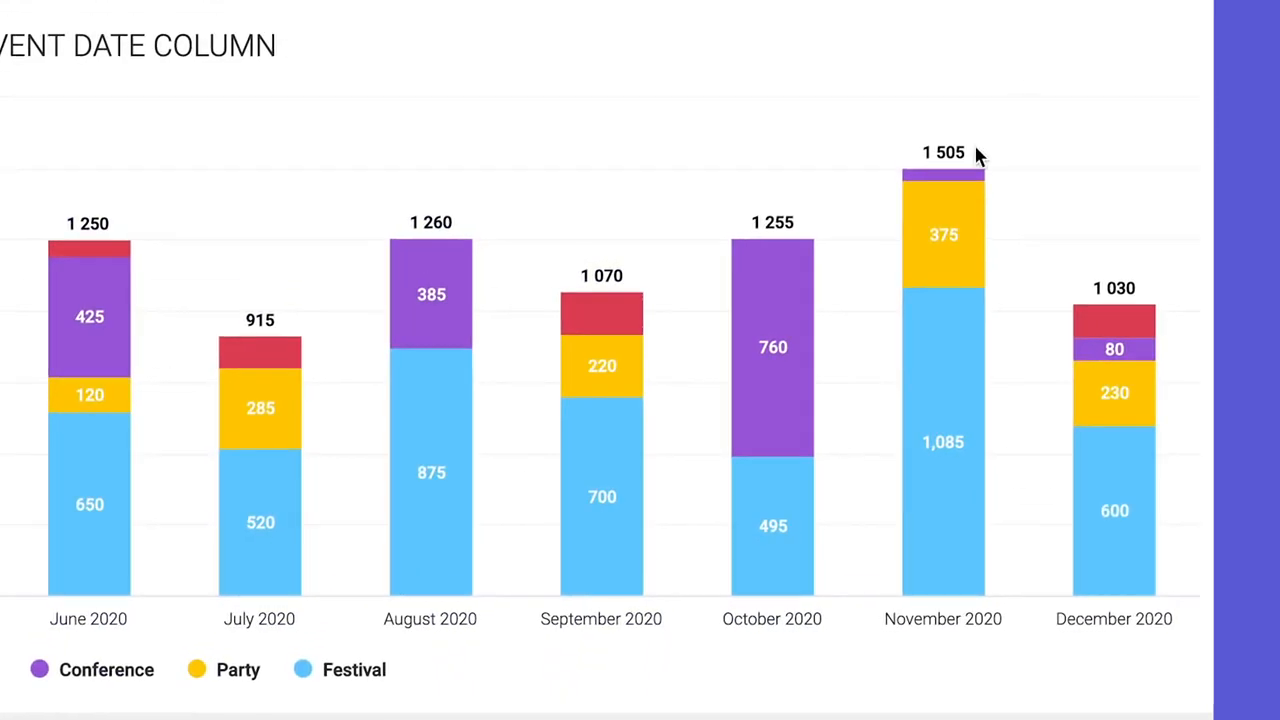
pyautogui.moveTo(904, 240)
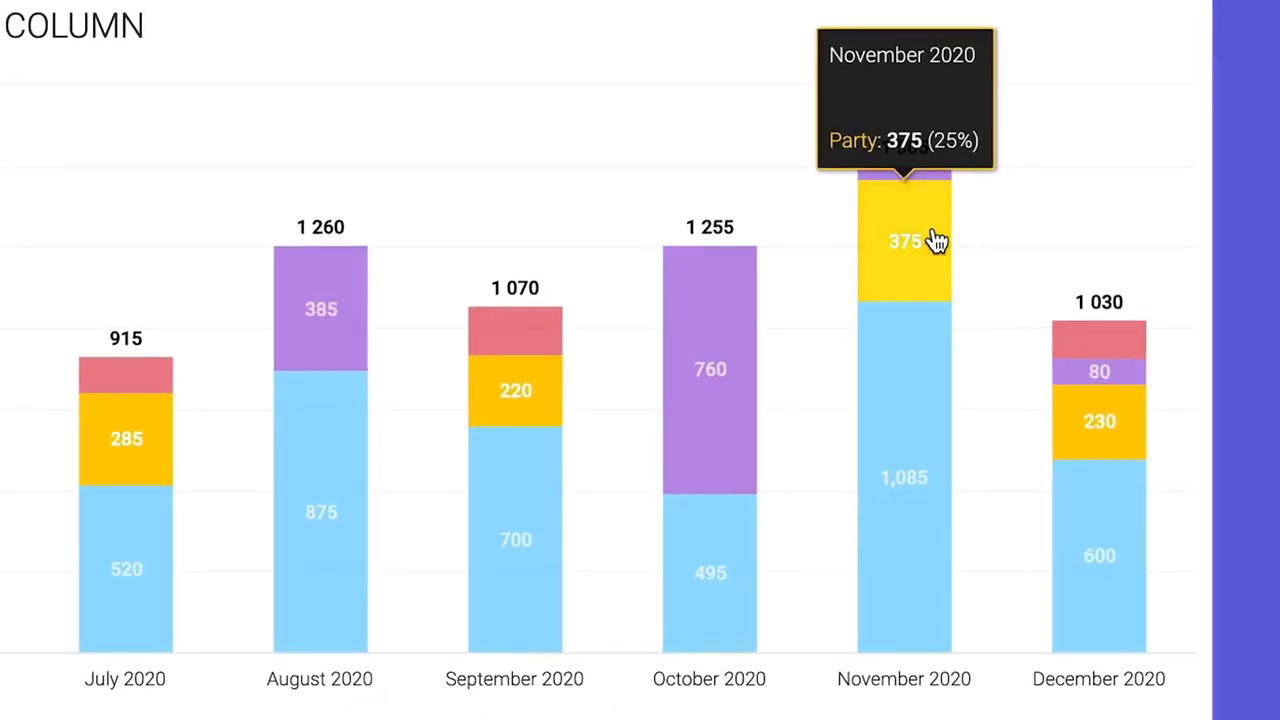
pyautogui.moveTo(924, 336)
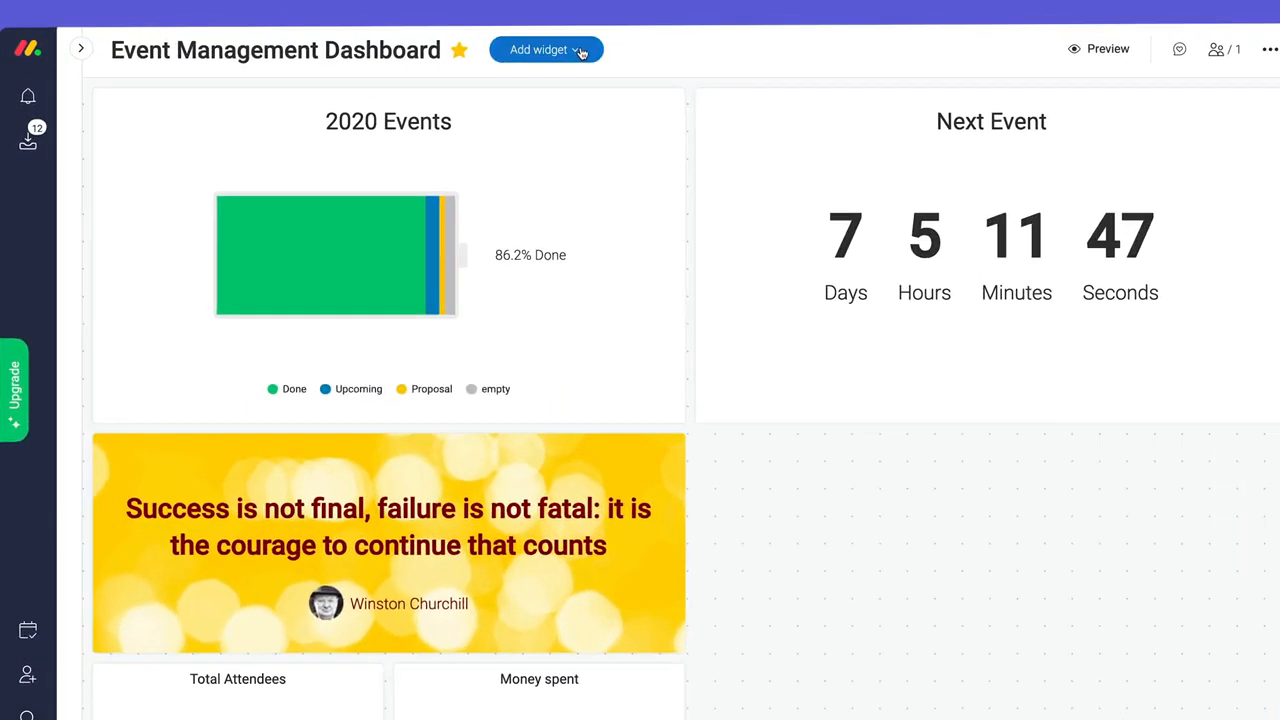
# Step: Add a dashboard Chart widget of Budget by category including the Phoenix Events board
pyautogui.click(546, 48)
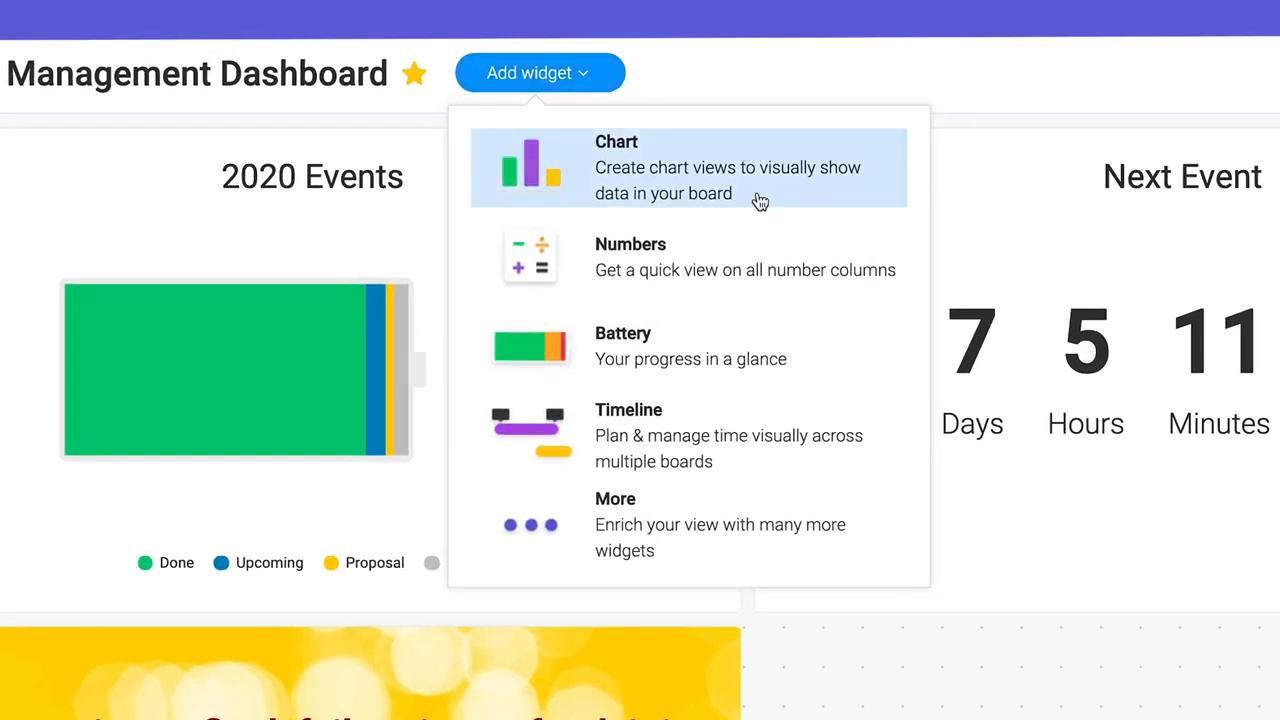
pyautogui.click(728, 168)
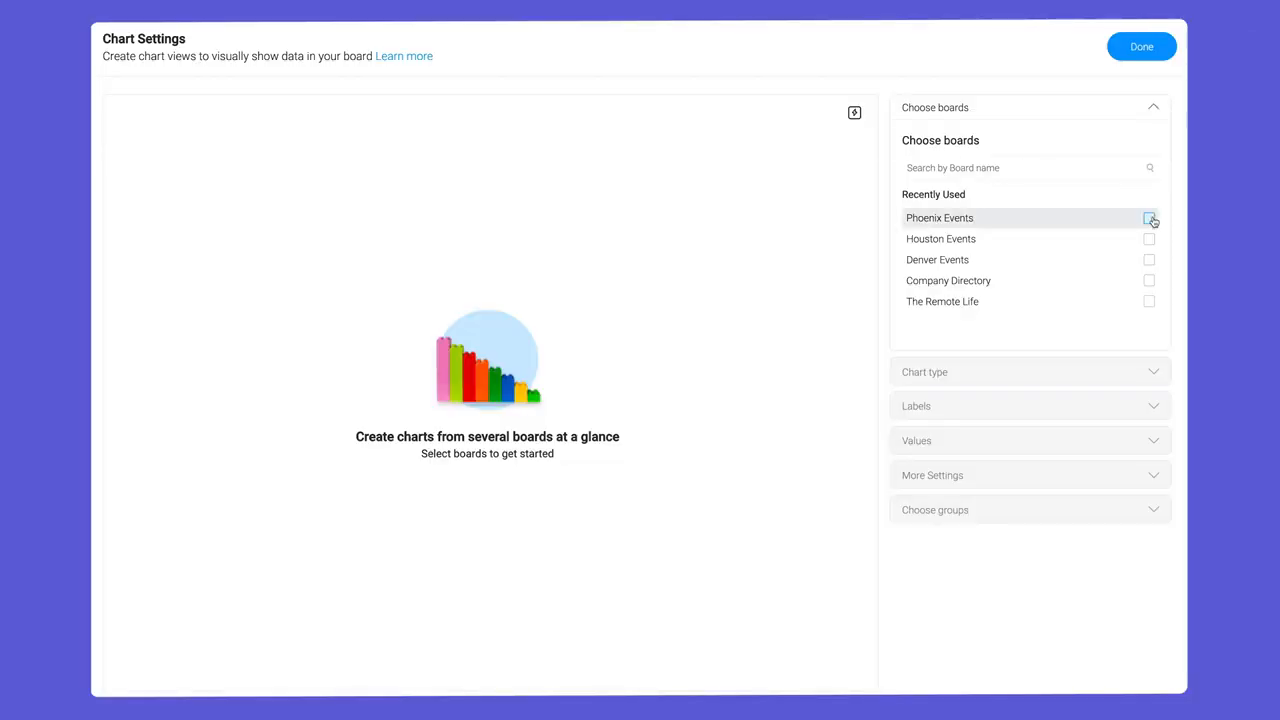
pyautogui.click(1148, 218)
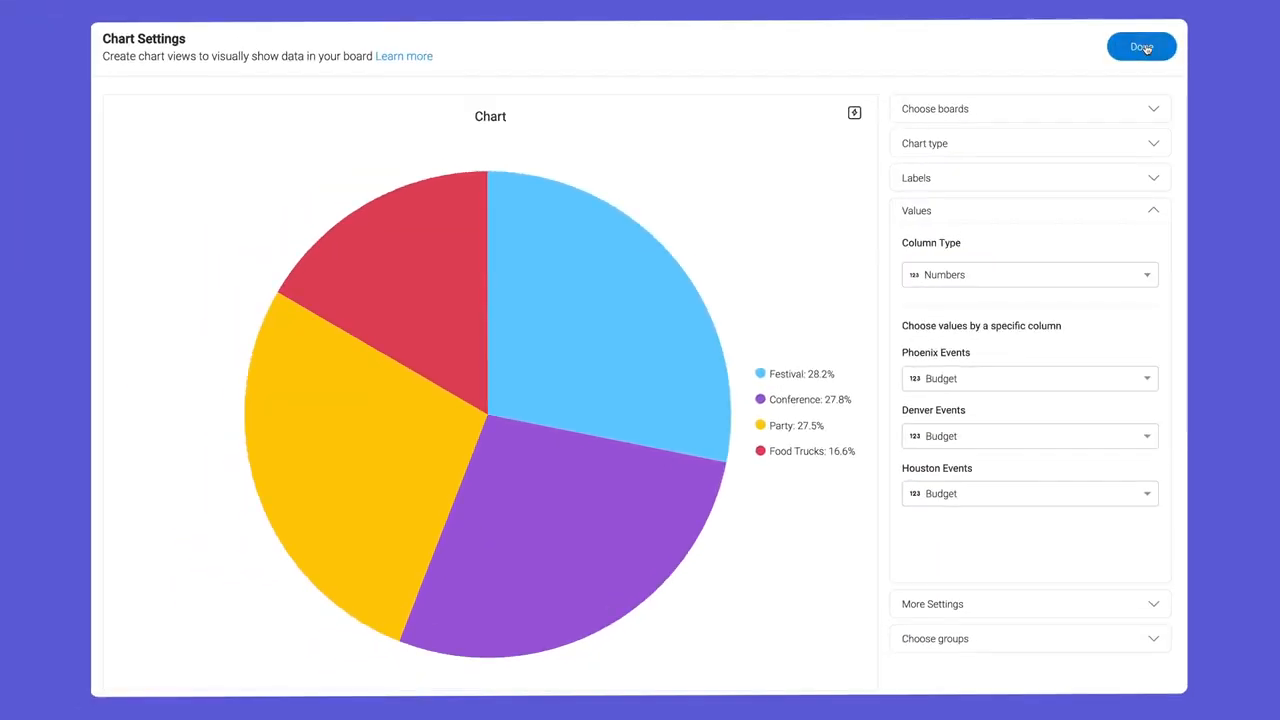
pyautogui.click(1140, 46)
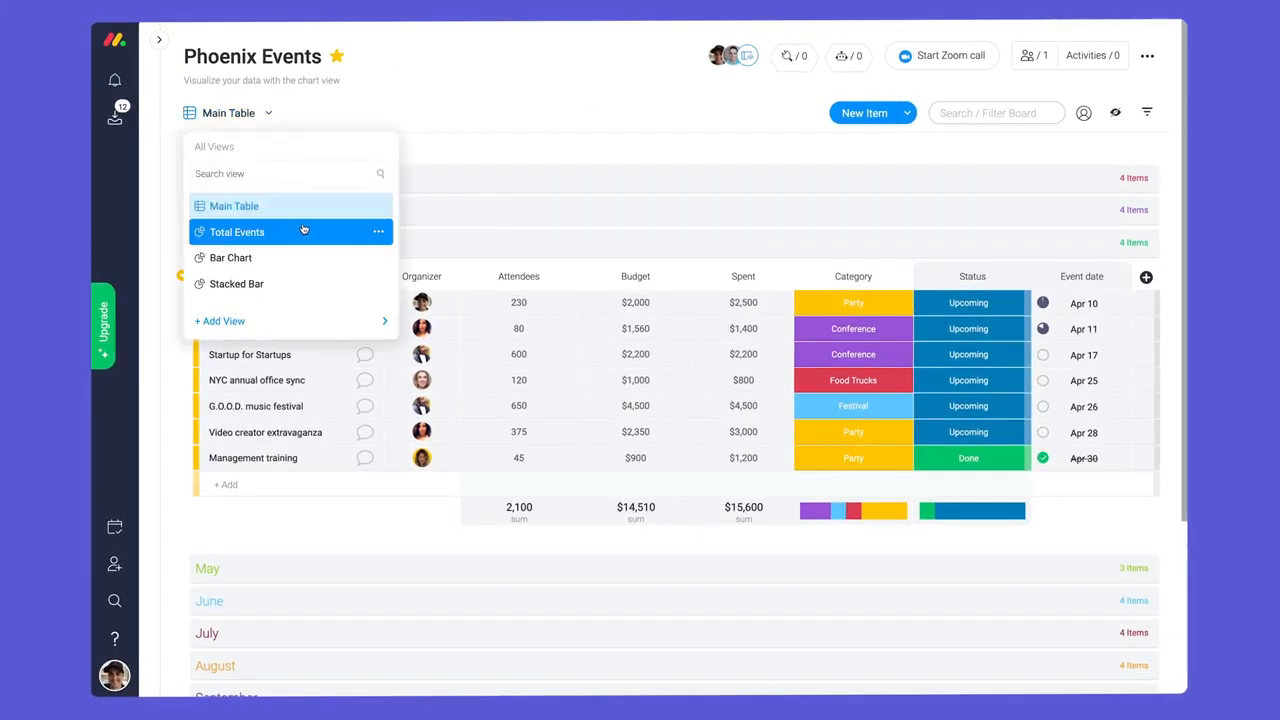
# Step: Filter the Total Events chart to events dated This Month
pyautogui.click(236, 232)
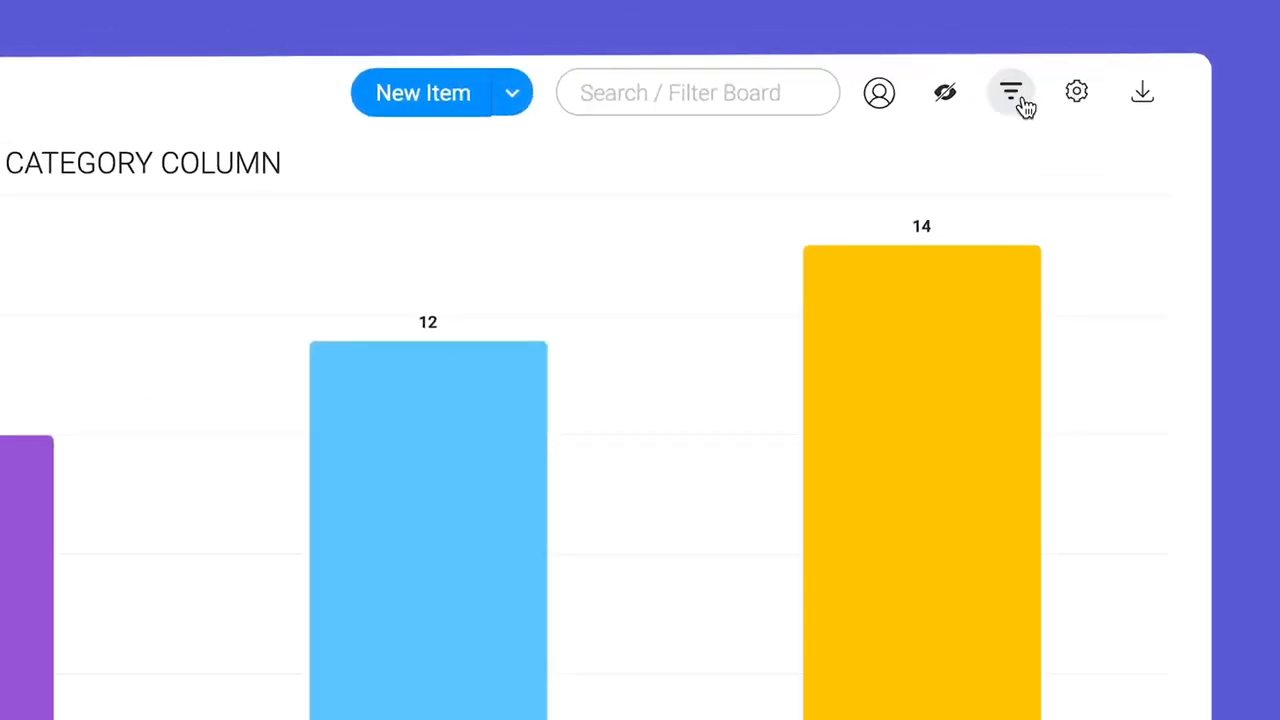
pyautogui.click(1010, 92)
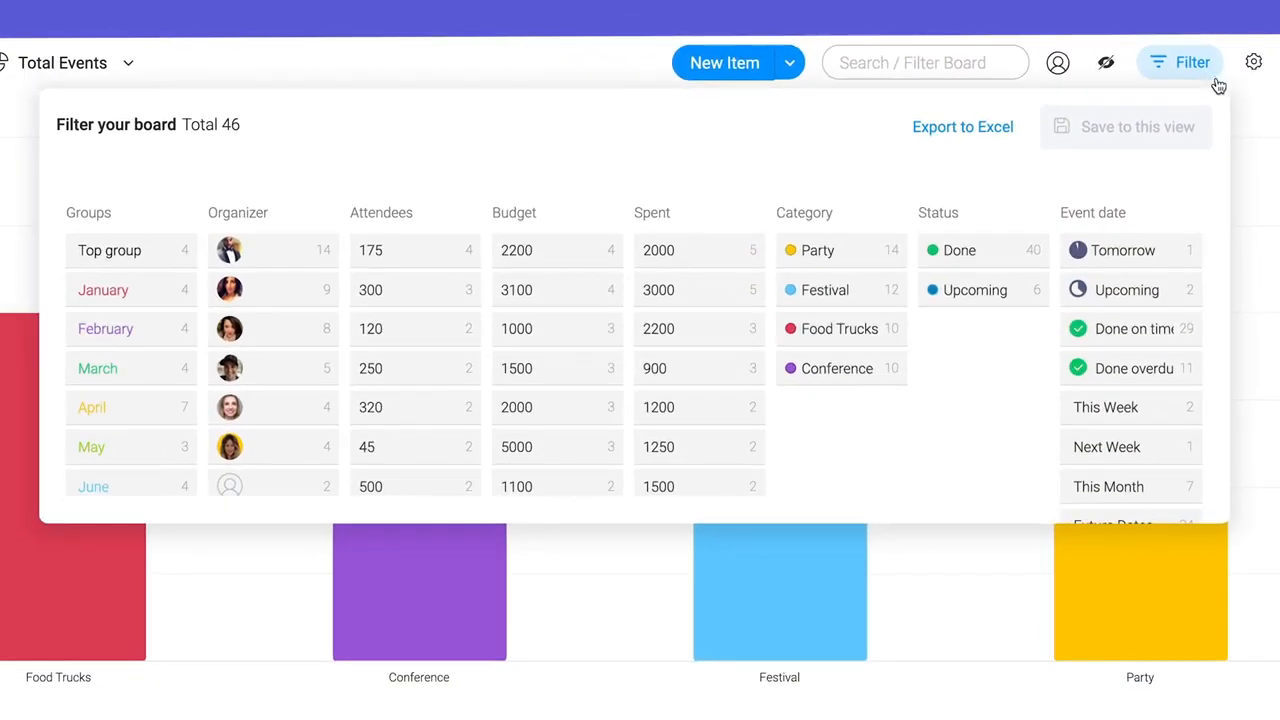
pyautogui.click(1108, 486)
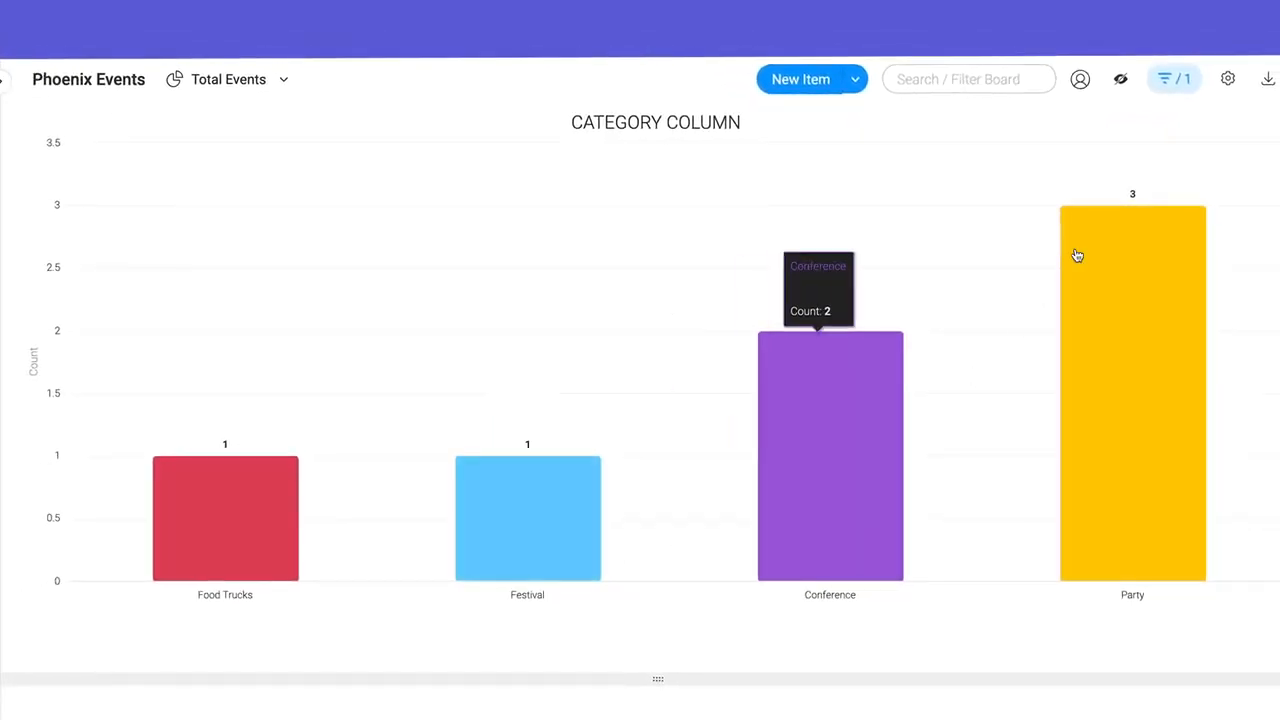
# Step: Save the This Month filter to the Total Events view
pyautogui.click(1156, 80)
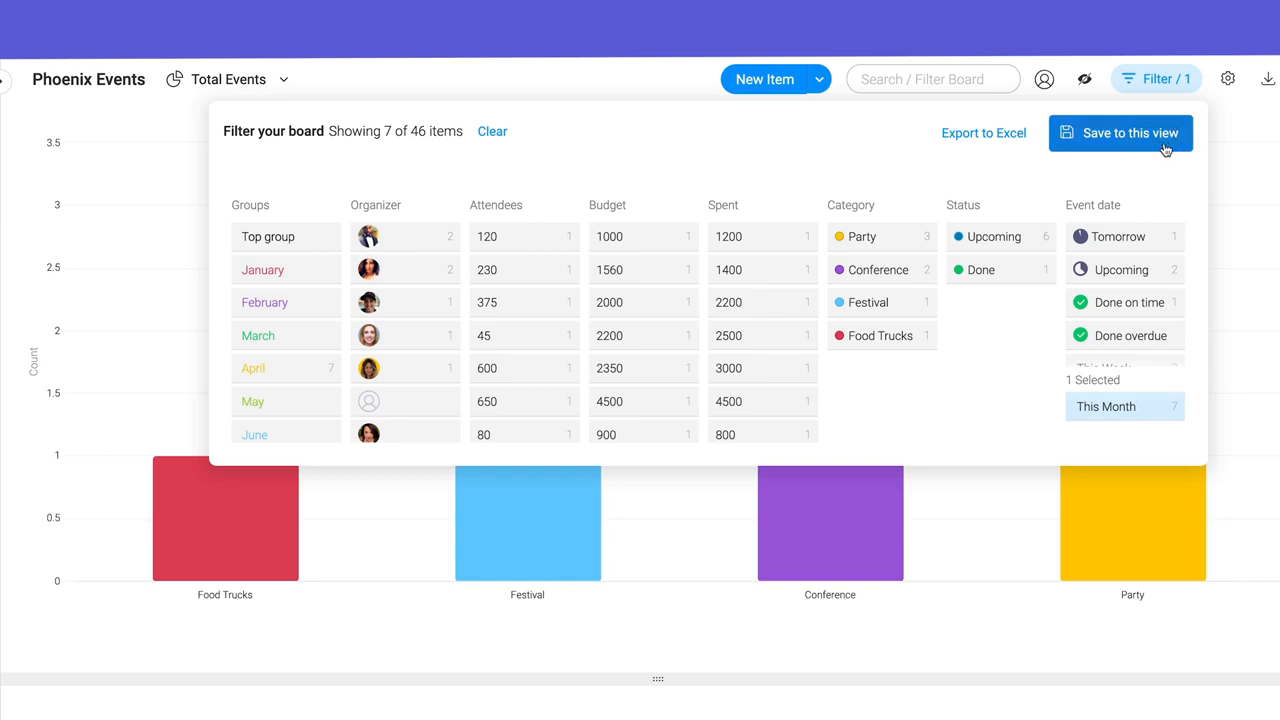
pyautogui.click(1120, 132)
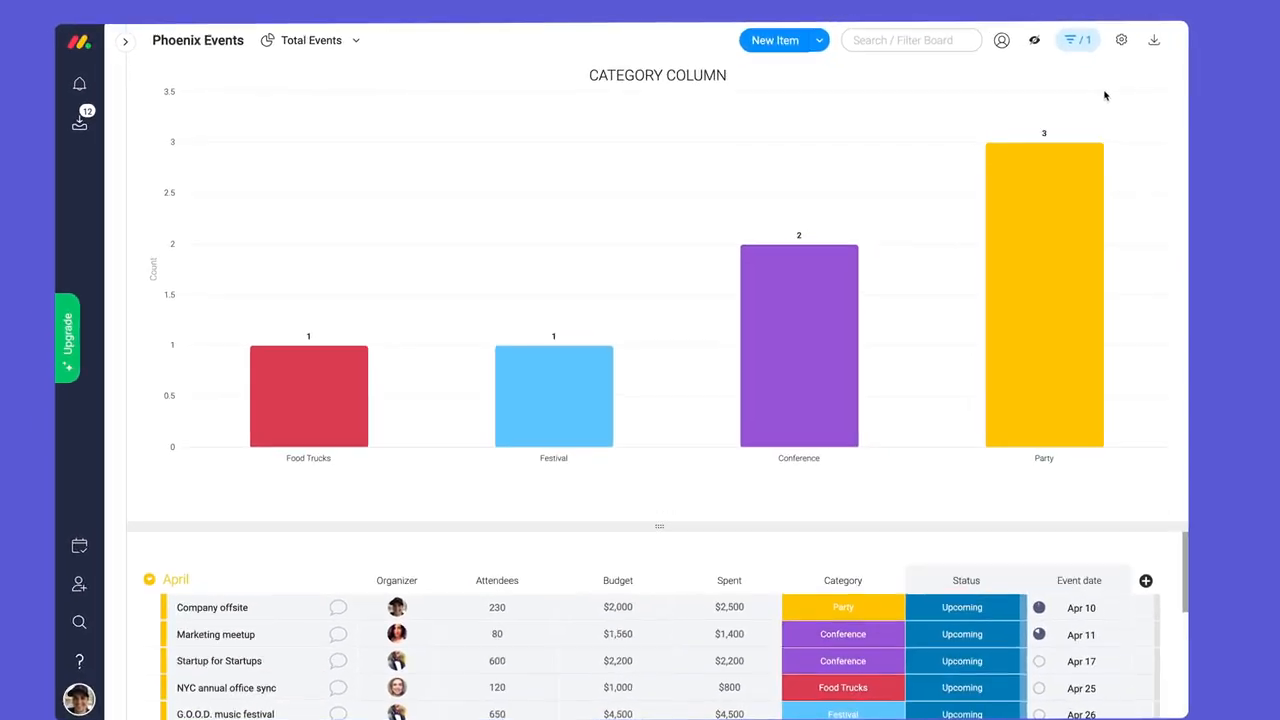
pyautogui.click(1152, 40)
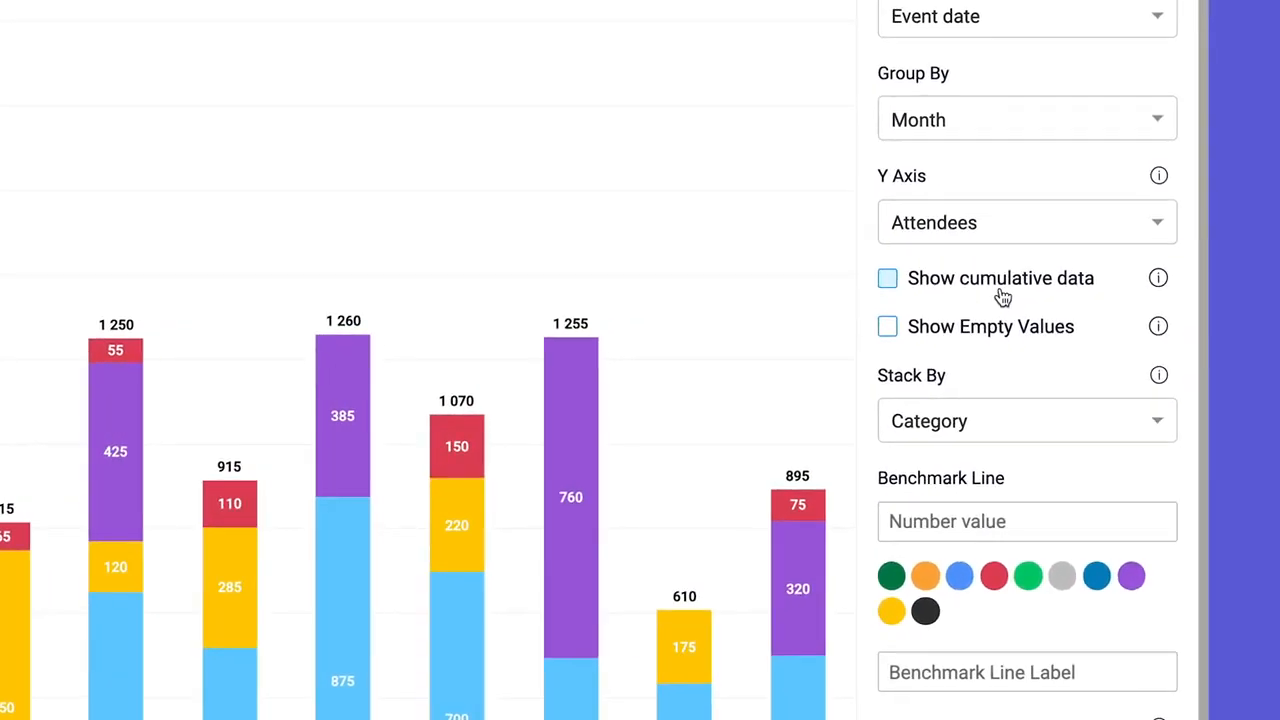
# Step: Show cumulative attendee data and add a benchmark line at 13500
pyautogui.click(888, 278)
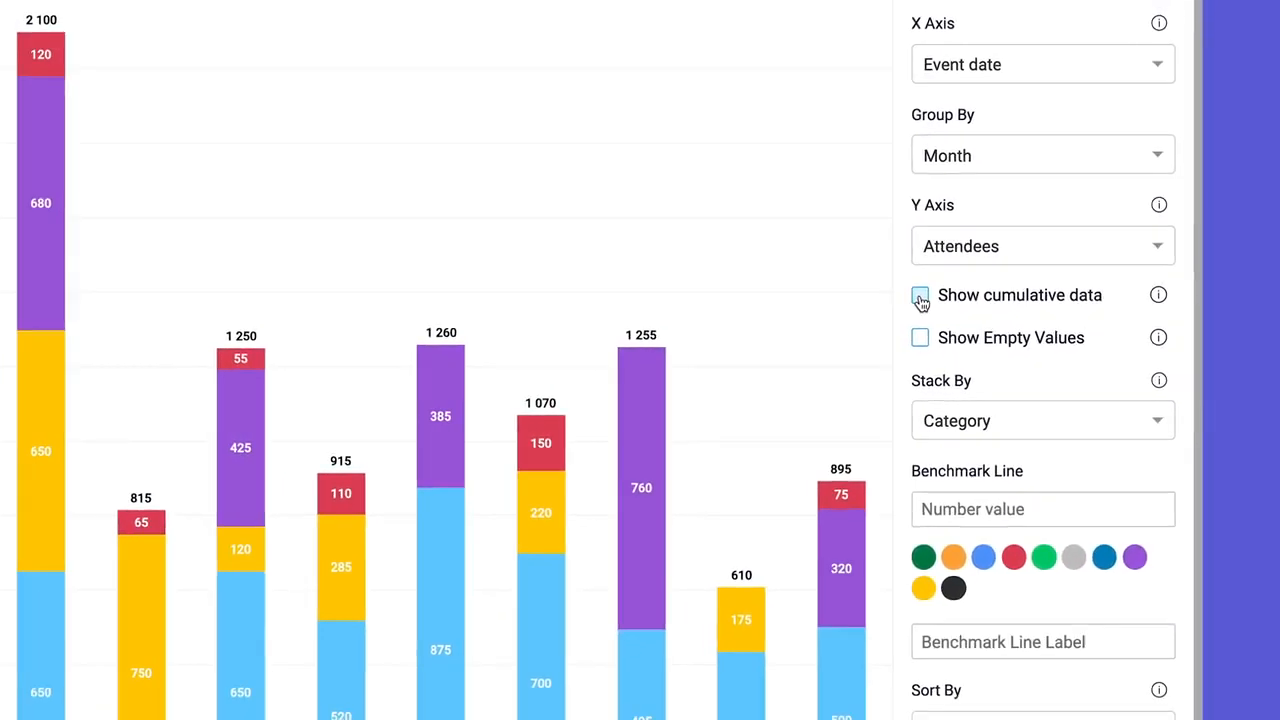
pyautogui.click(920, 296)
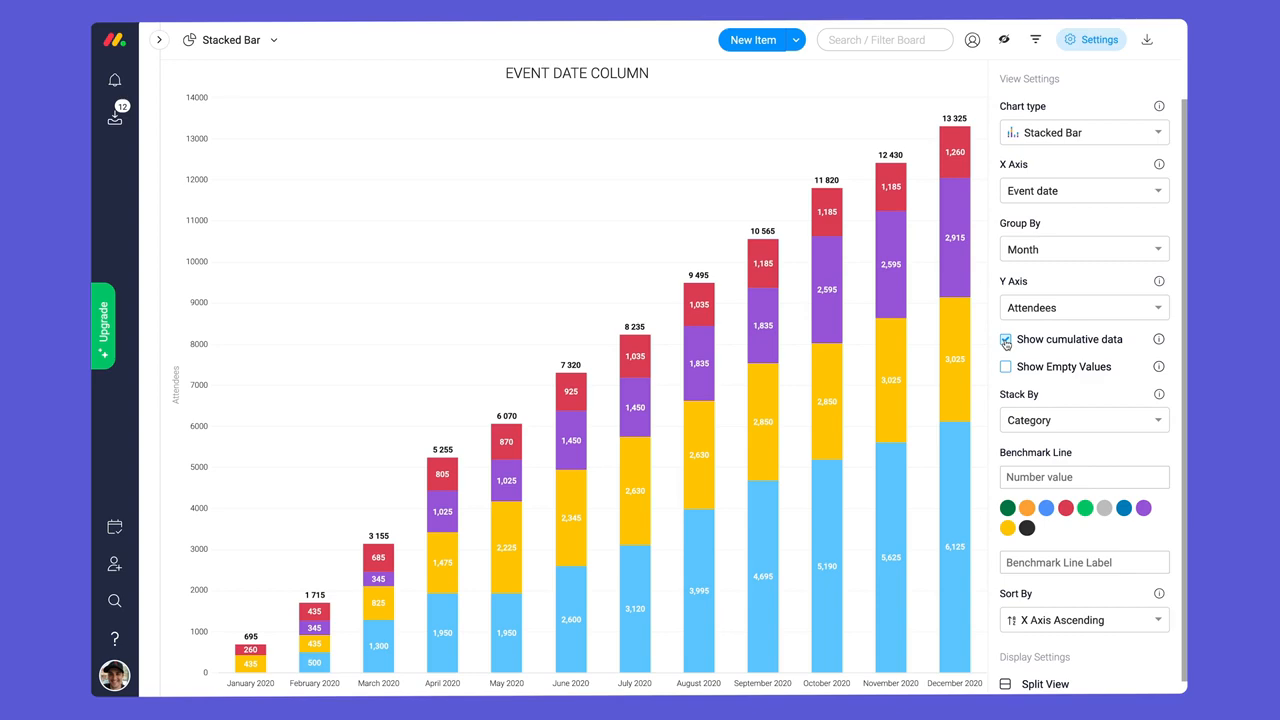
pyautogui.click(1004, 340)
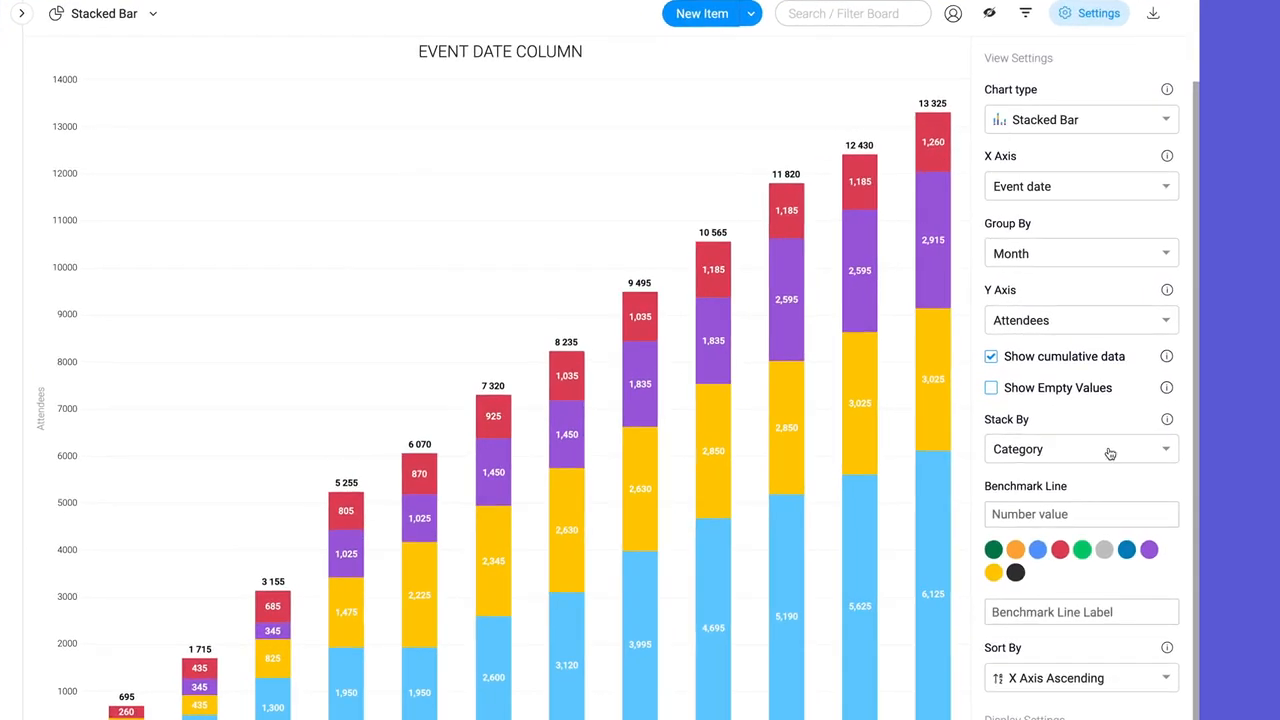
pyautogui.write('13500')
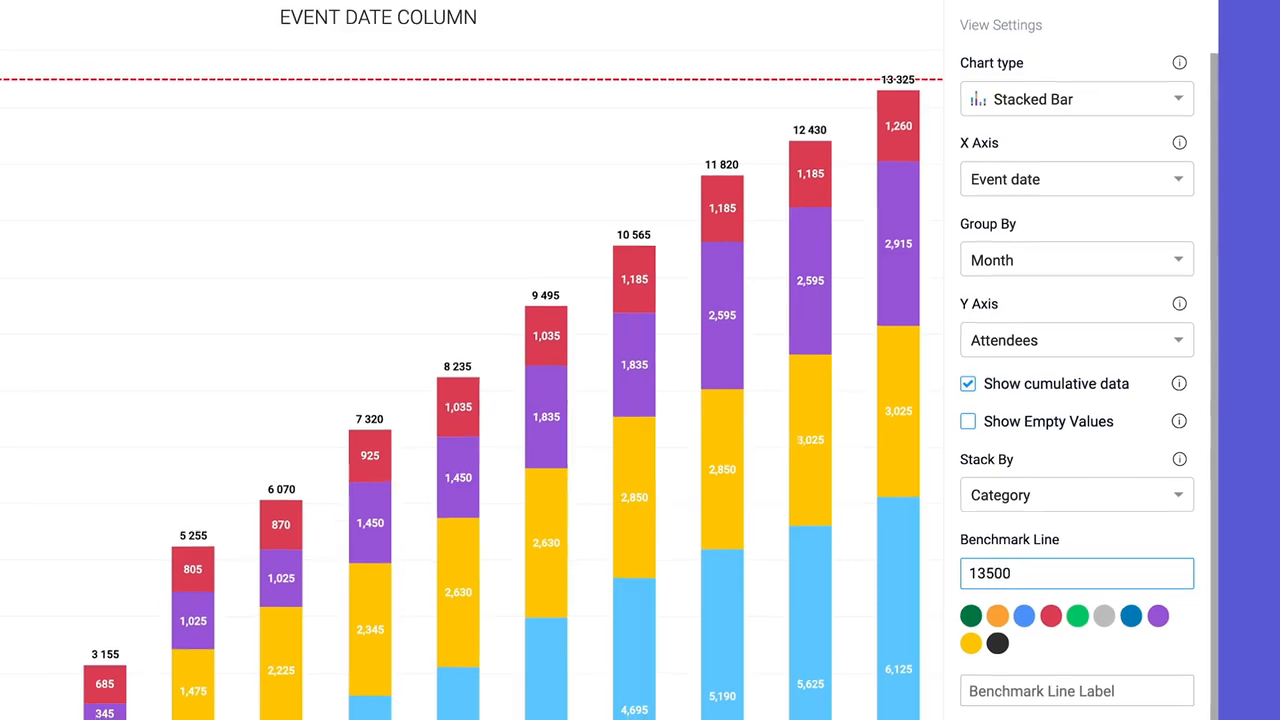